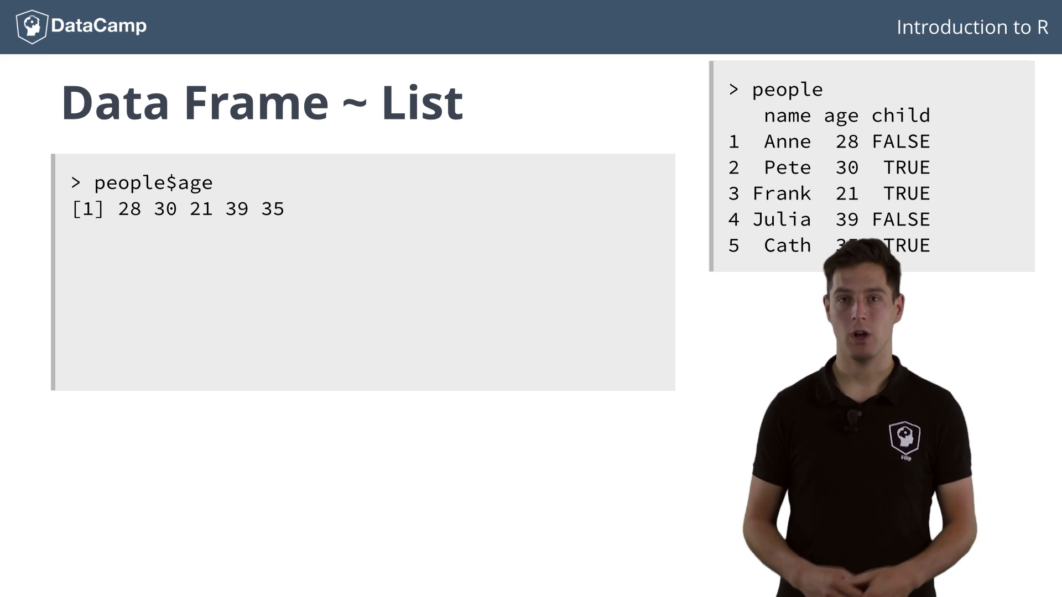
type("people[[\"")
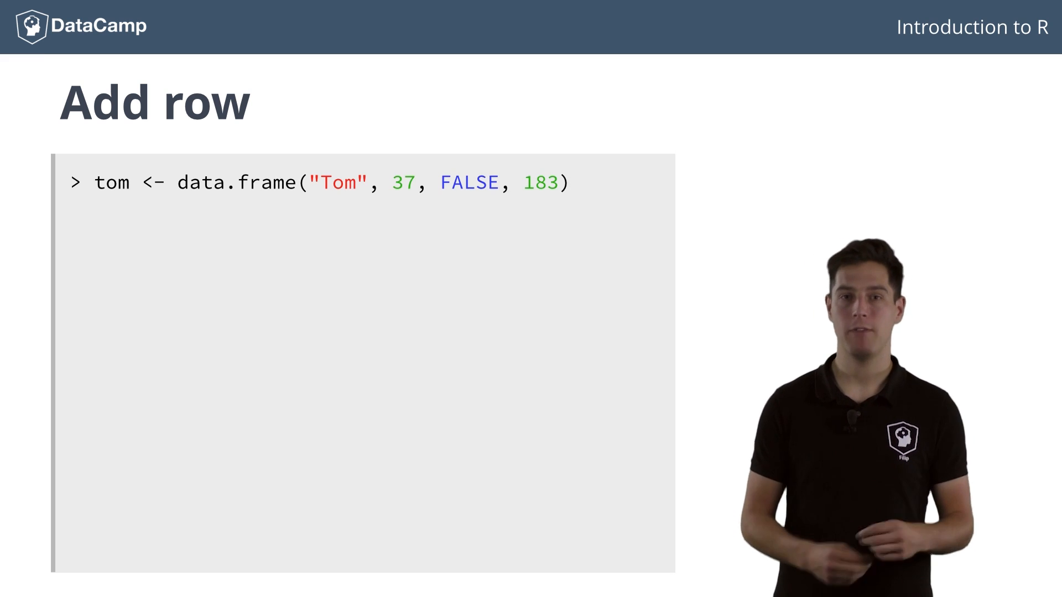
type("rbind(people, tom)")
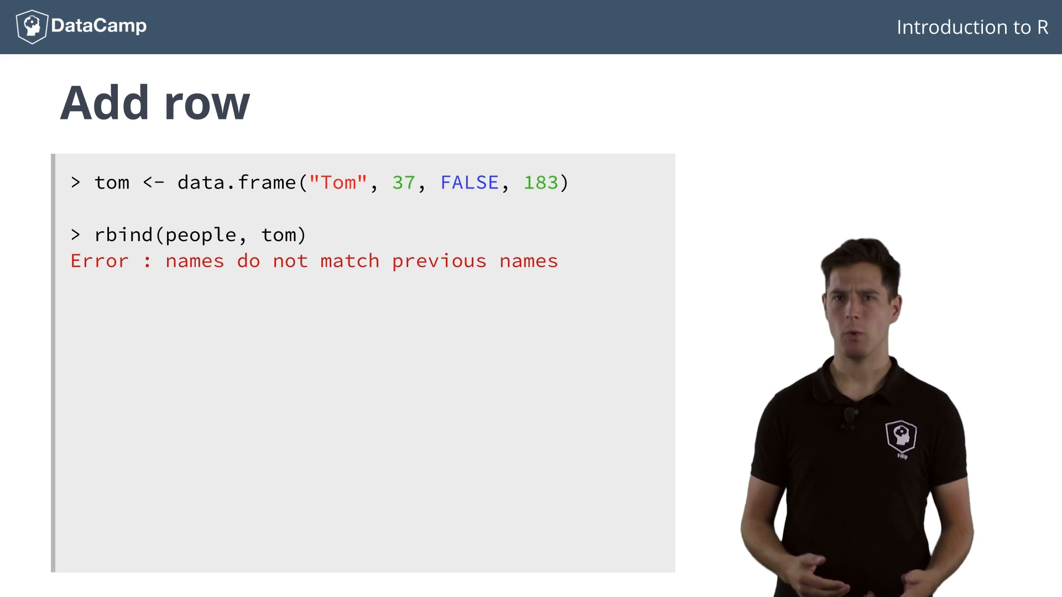